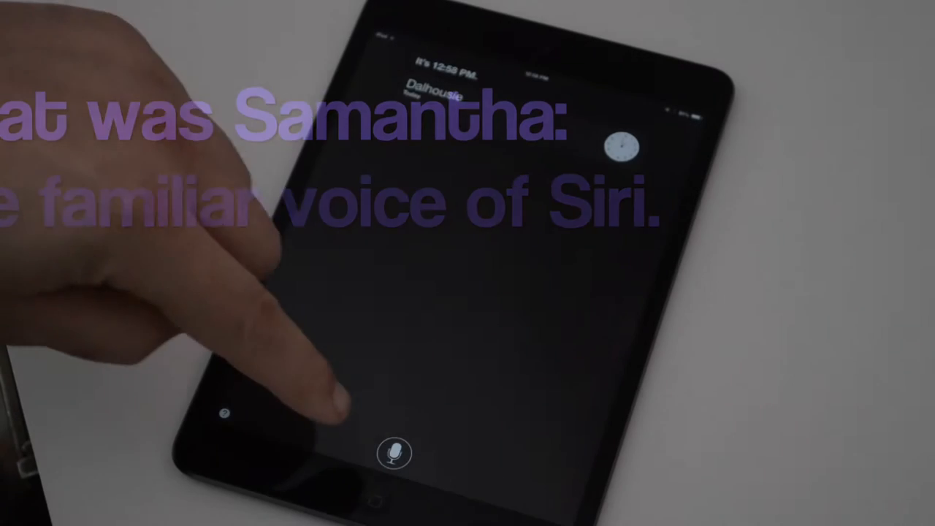
Start a spoken request and ask Siri to tell a joke.
{"action": "left_click", "coordinate": [394, 453]}
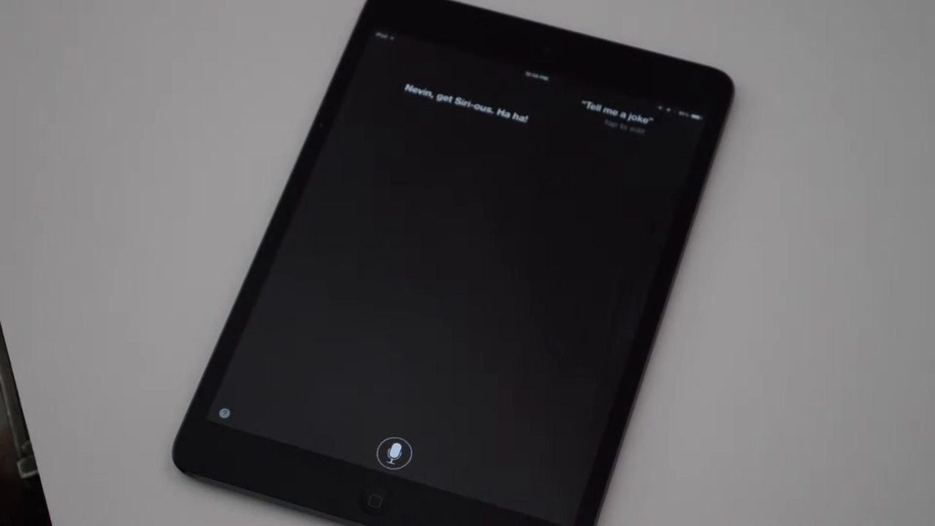
{"action": "left_click", "coordinate": [392, 453]}
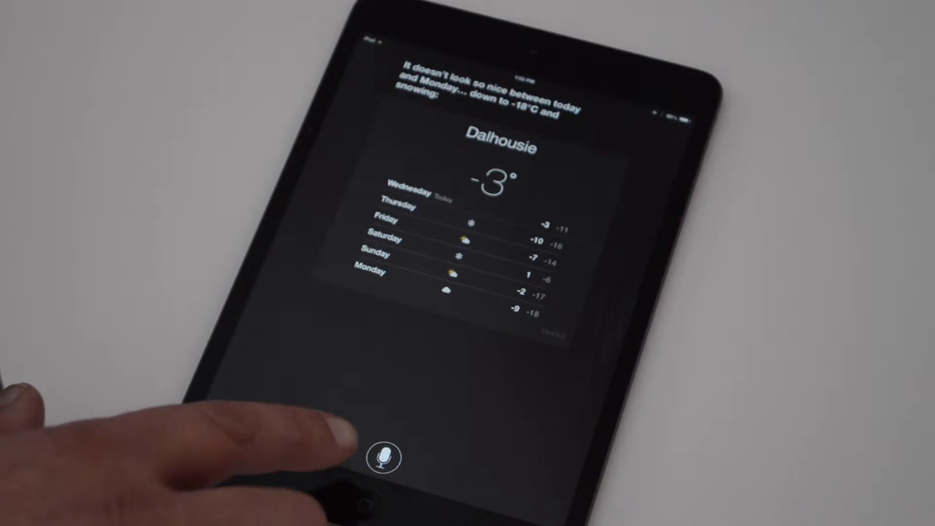
Ask Siri for the Dalhousie weather forecast from Wednesday through Monday.
{"action": "left_click", "coordinate": [382, 459]}
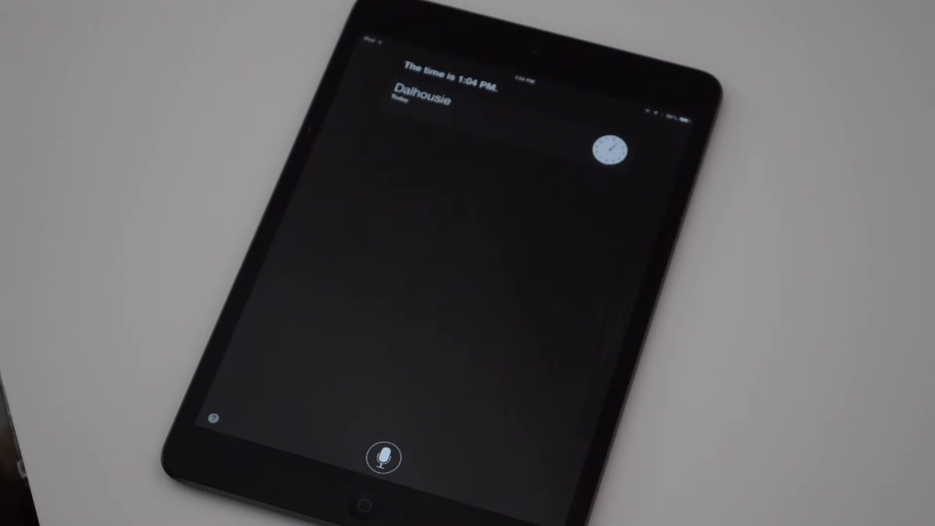
Ask Siri "Tell me a joke" again and get the "get Siri-ous" pun reply.
{"action": "left_click", "coordinate": [383, 458]}
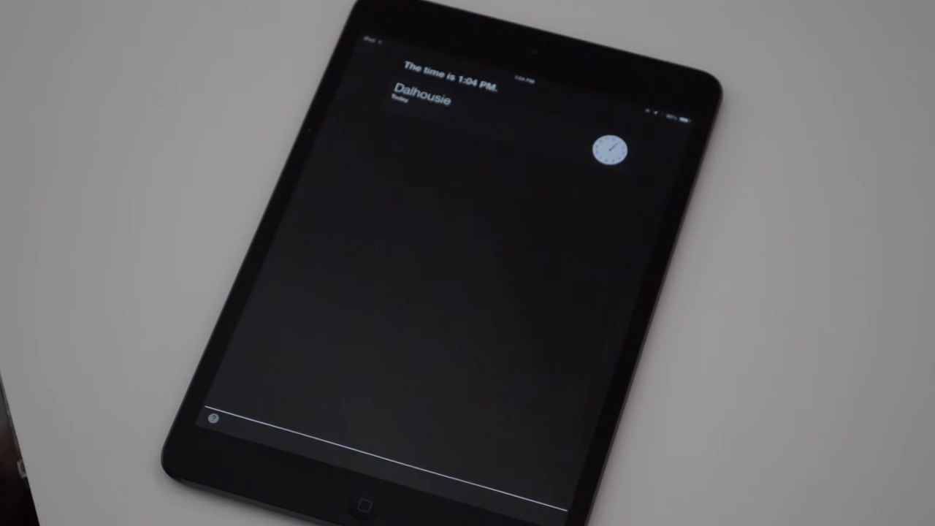
{"action": "left_click", "coordinate": [382, 456]}
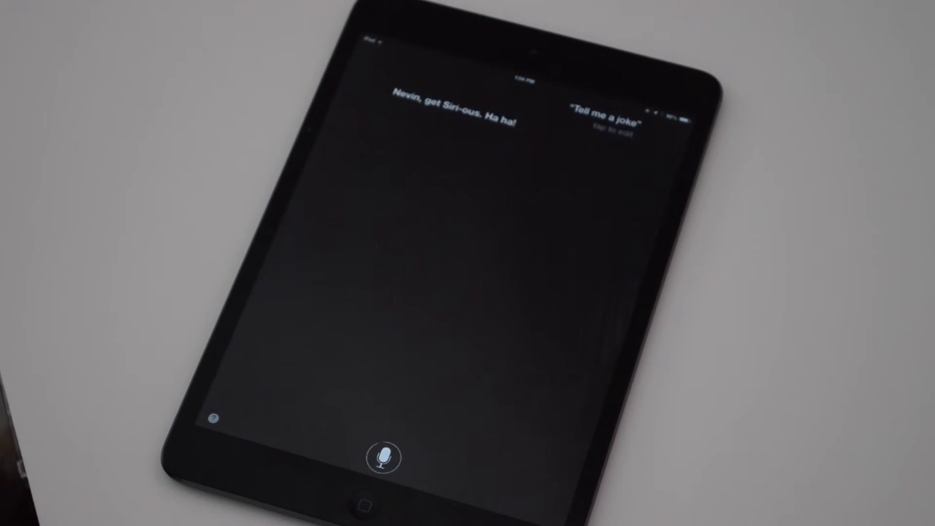